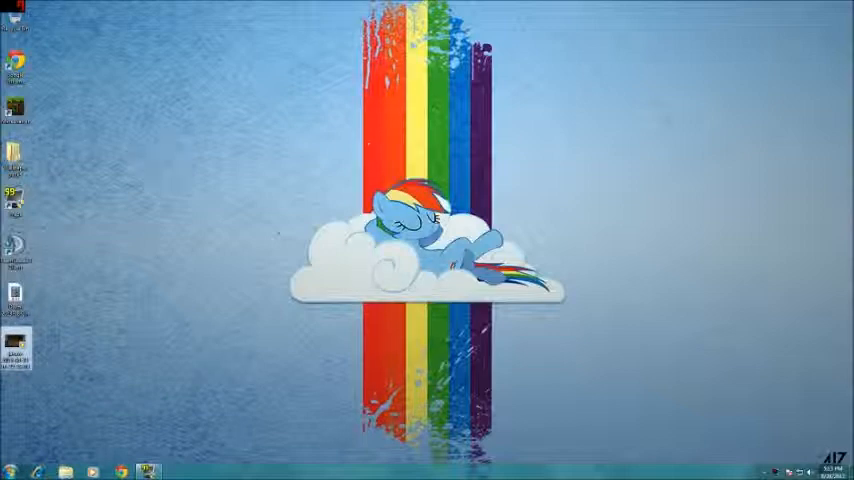
Launch TeamSpeak 3 from the Windows Start menu's program list
click(12, 470)
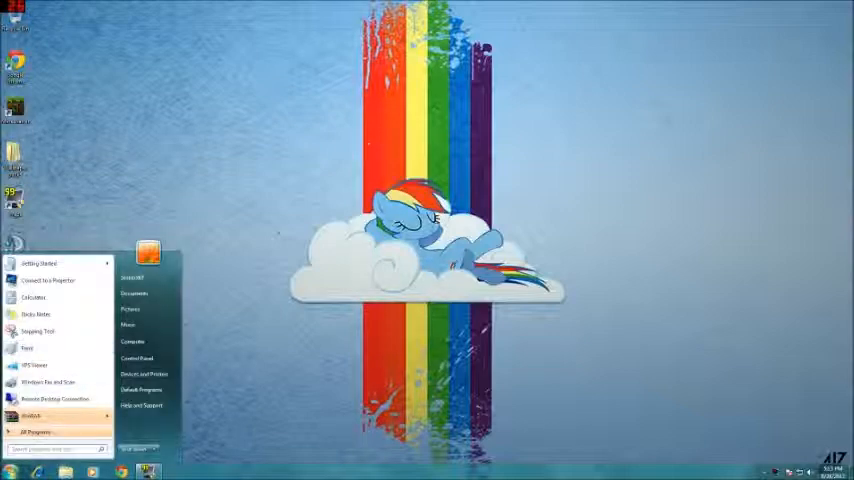
click(36, 432)
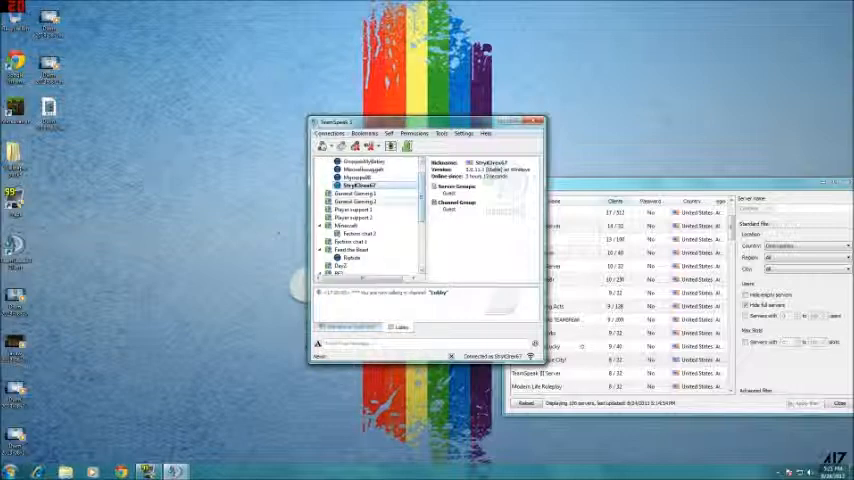
Choose Poke Client for a user in the channel tree to start a poke message
right_click(356, 192)
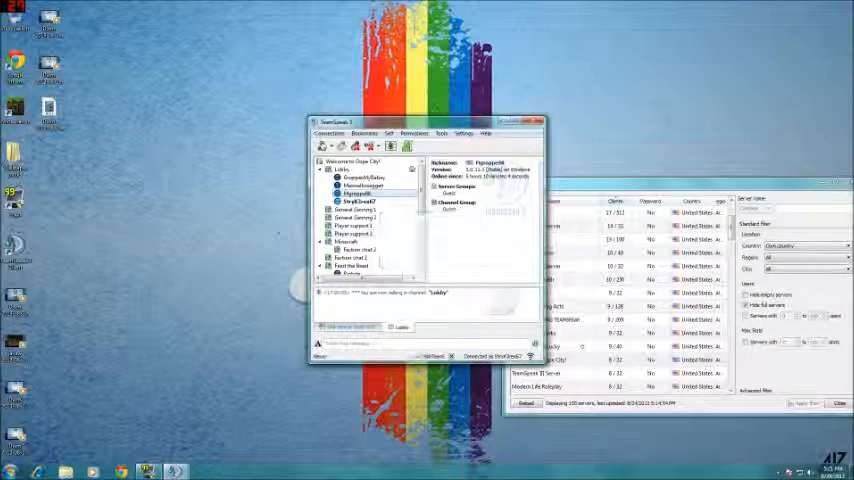
right_click(356, 192)
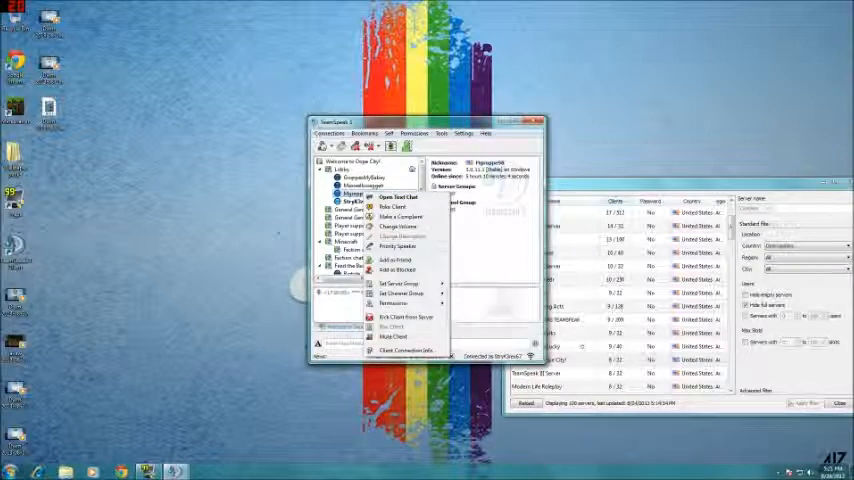
click(396, 226)
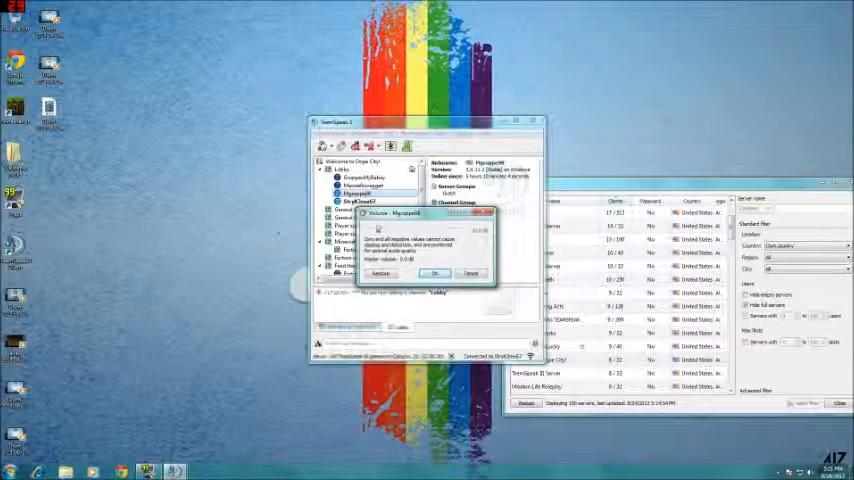